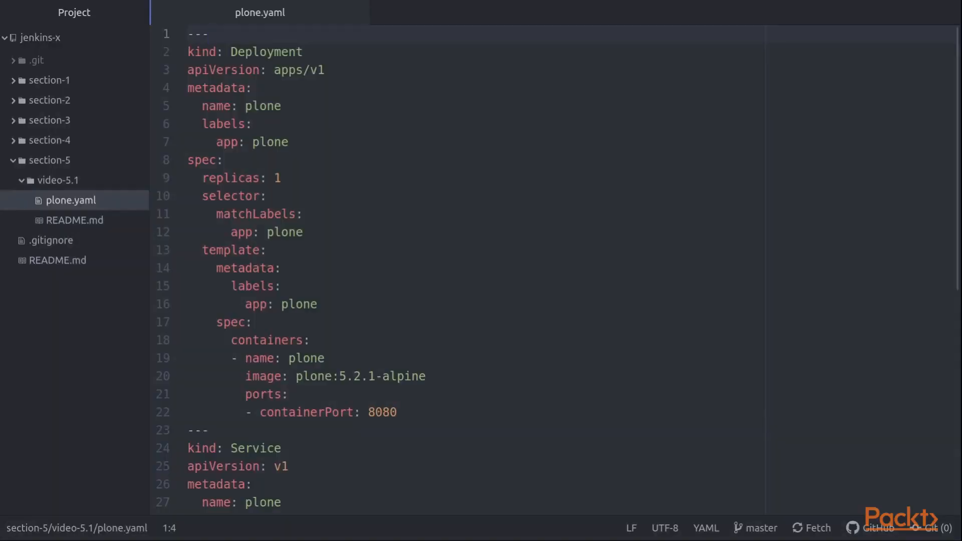
Look over the top of plone.yaml around its Service section.
{"action": "left_click", "coordinate": [209, 34]}
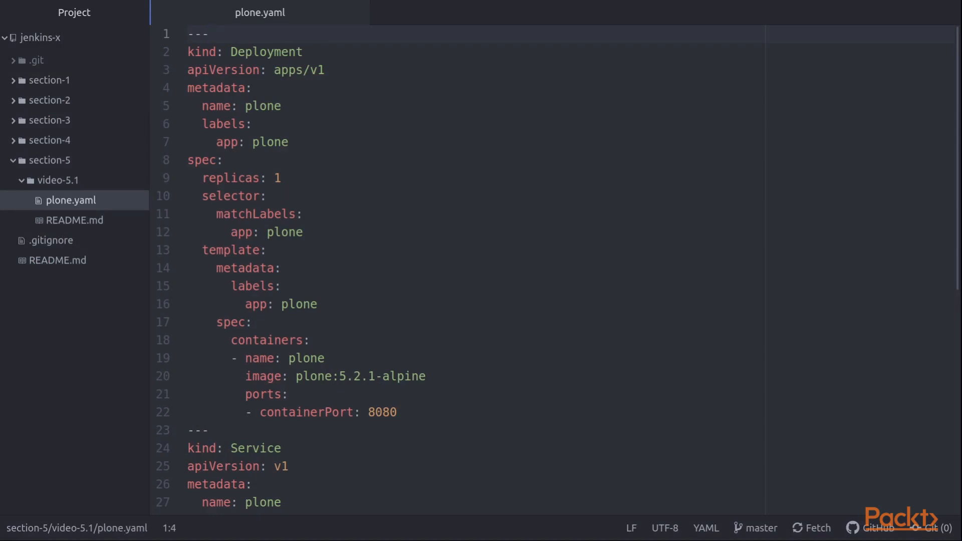
{"action": "left_click", "coordinate": [190, 34]}
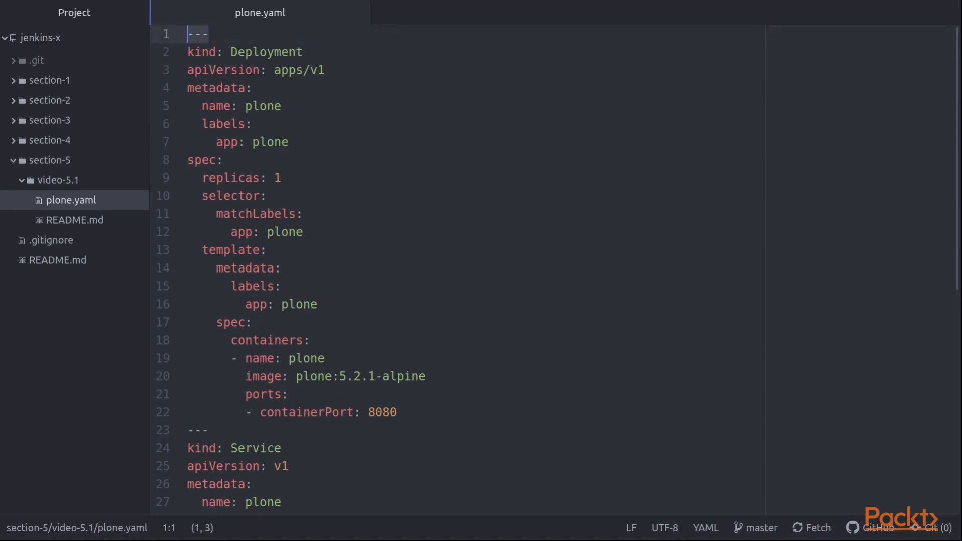
{"action": "left_click", "coordinate": [208, 33]}
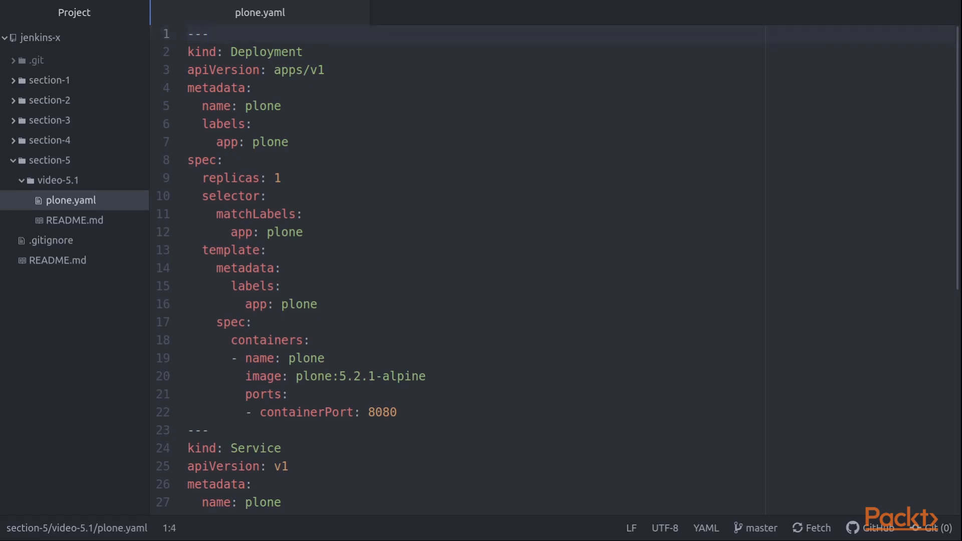
{"action": "left_click", "coordinate": [210, 34]}
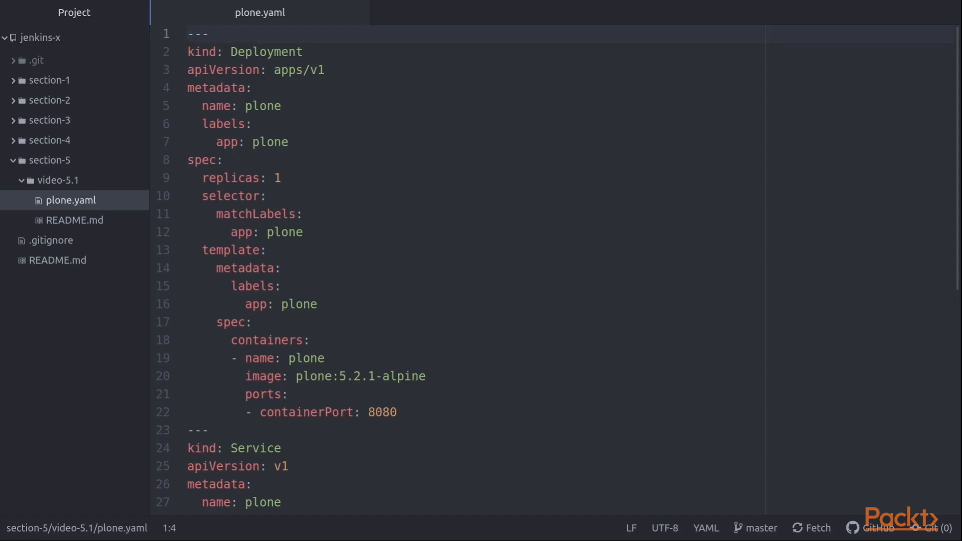
{"action": "left_click", "coordinate": [209, 33]}
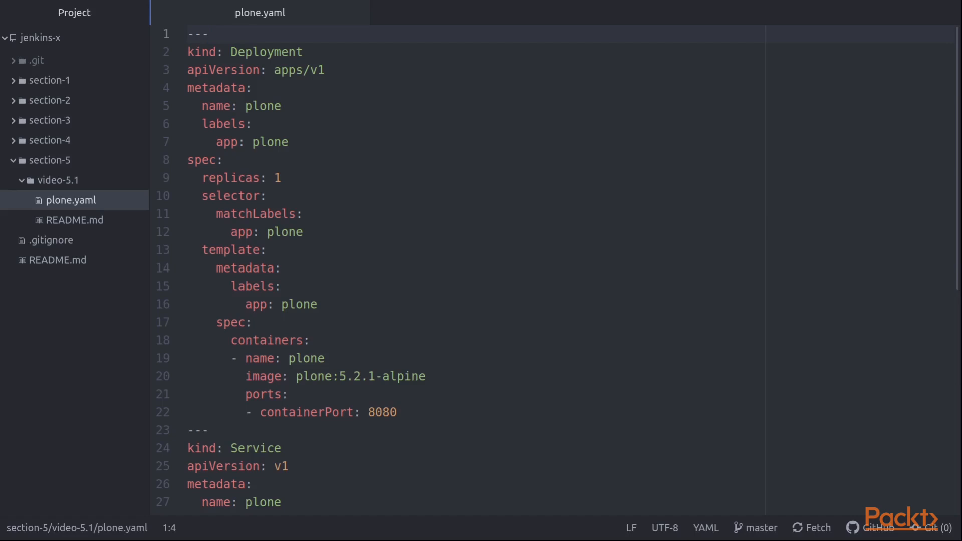
{"action": "left_click", "coordinate": [211, 33]}
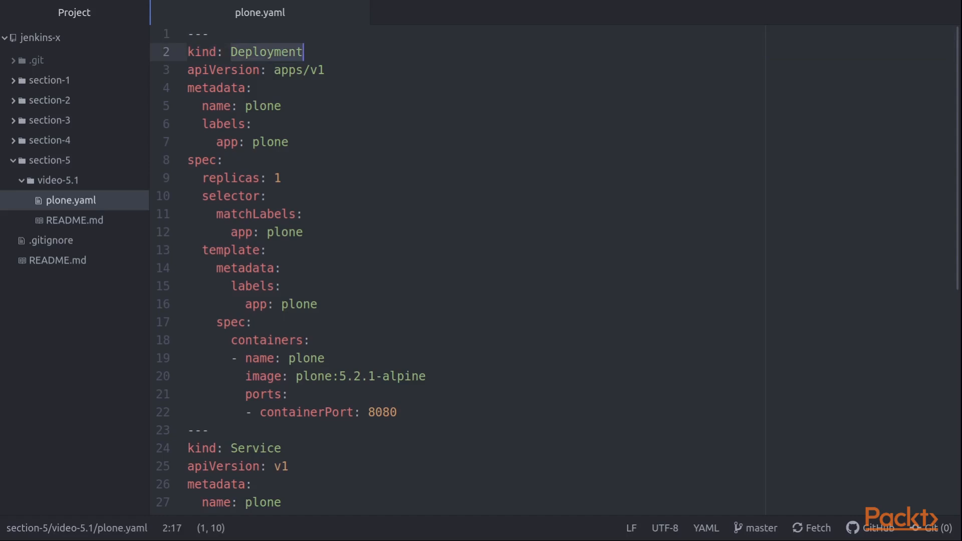
Move down to the Ingress section with the REPLACE_ME_INGRESS_IP host placeholder.
{"action": "left_click", "coordinate": [258, 215]}
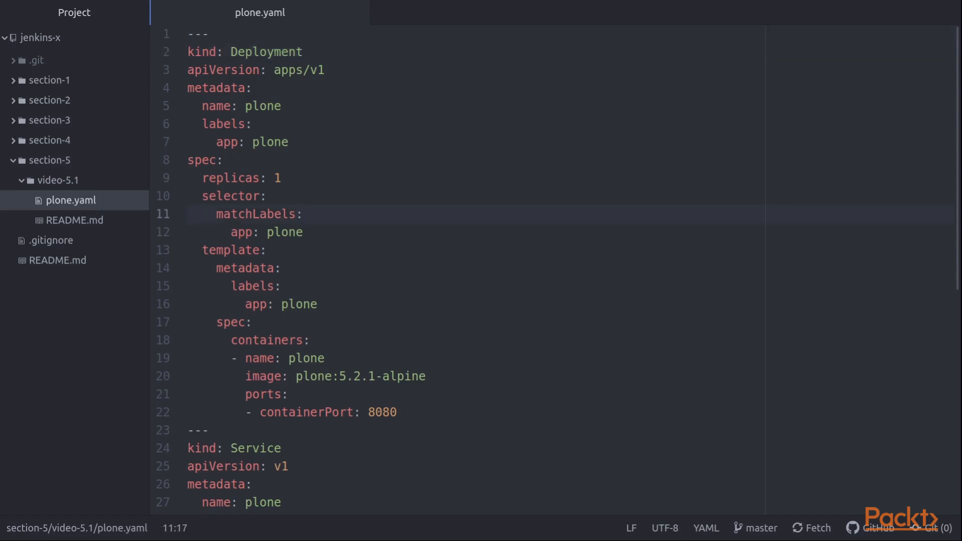
{"action": "left_click", "coordinate": [302, 214]}
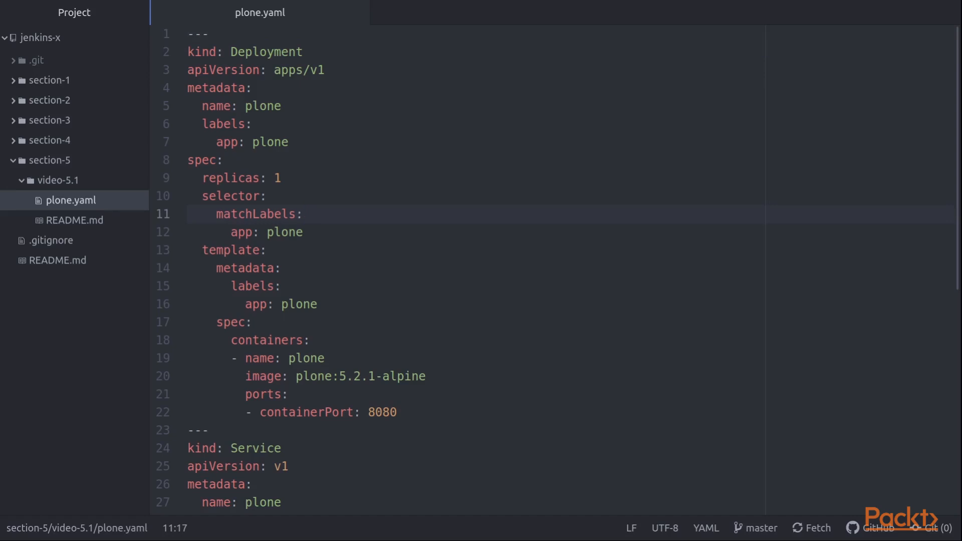
{"action": "left_click", "coordinate": [301, 215]}
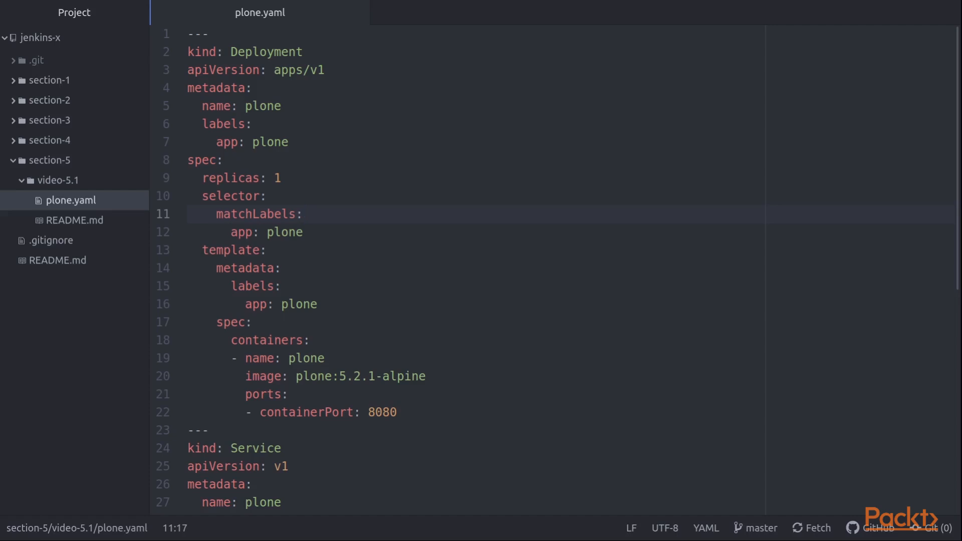
{"action": "left_click", "coordinate": [303, 215]}
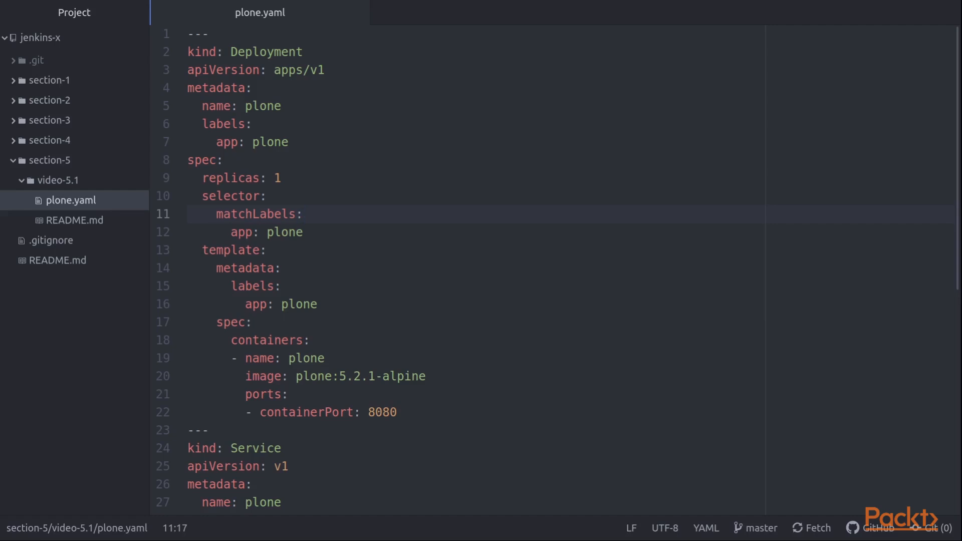
{"action": "left_click", "coordinate": [302, 214]}
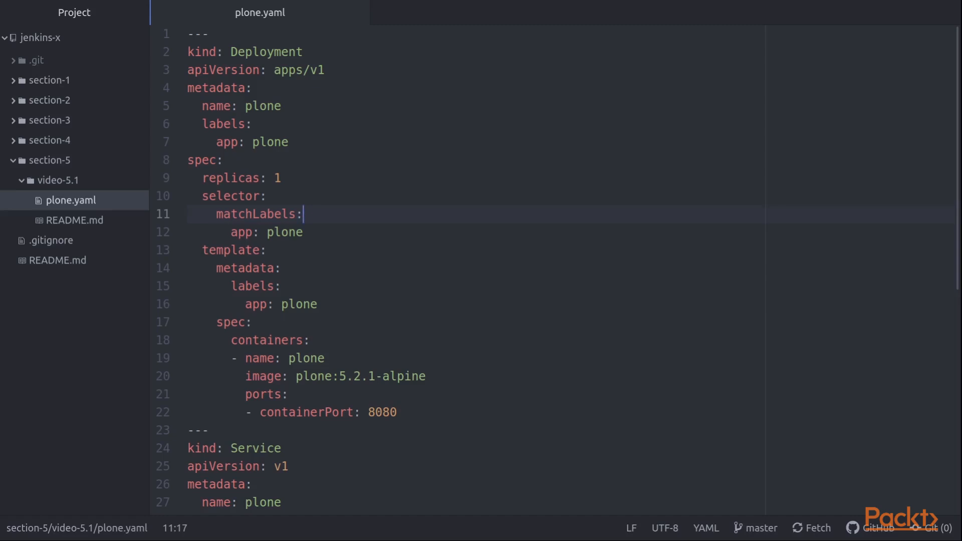
{"action": "scroll", "scroll_direction": "down", "scroll_amount": 3}
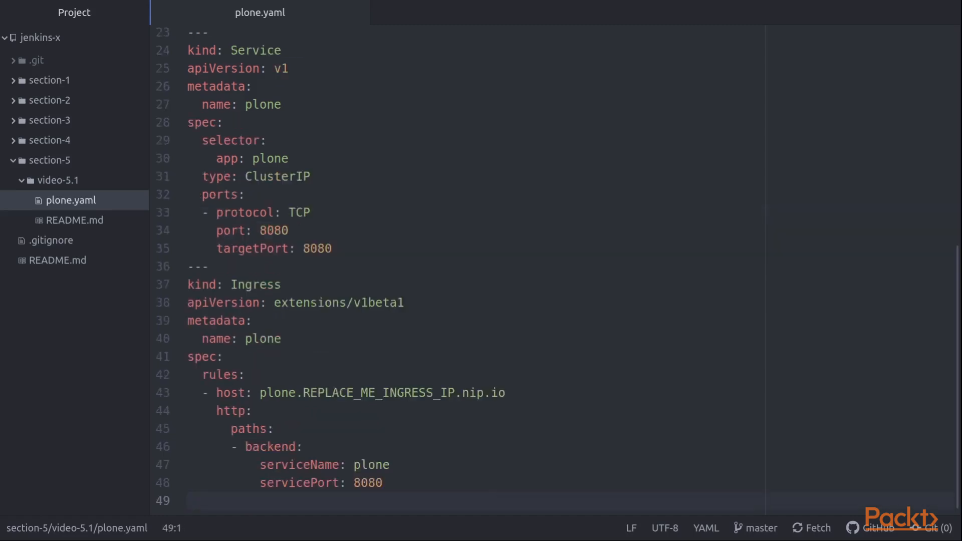
{"action": "double_click", "coordinate": [379, 393]}
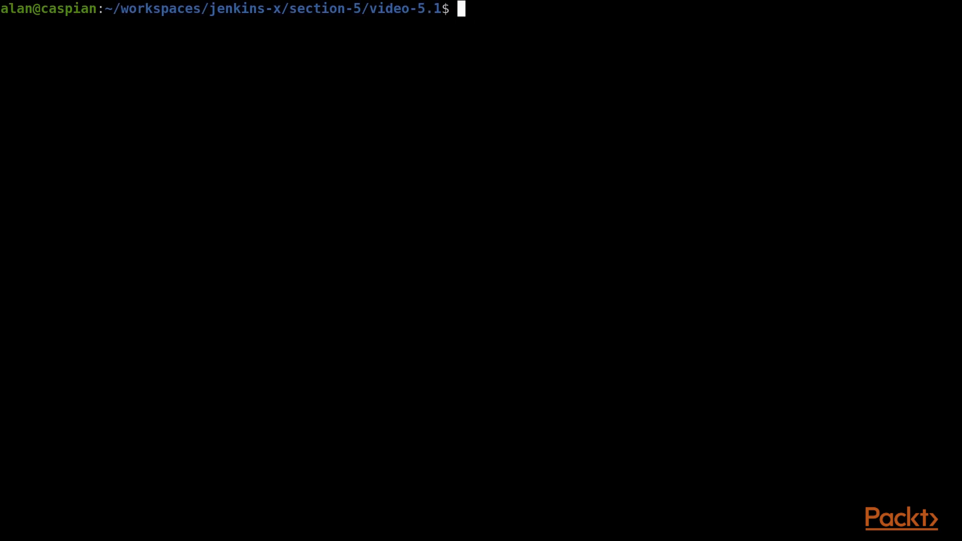
List the ingresses with kubectl get ingress and pick out the address 35.245.62.210.
{"action": "type", "text": "kubectl get inr"}
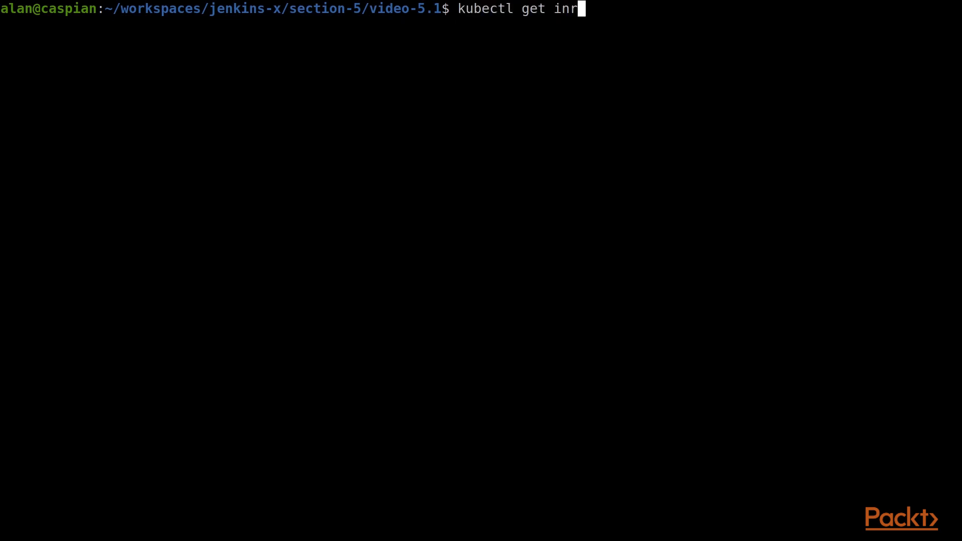
{"action": "key", "text": "Return"}
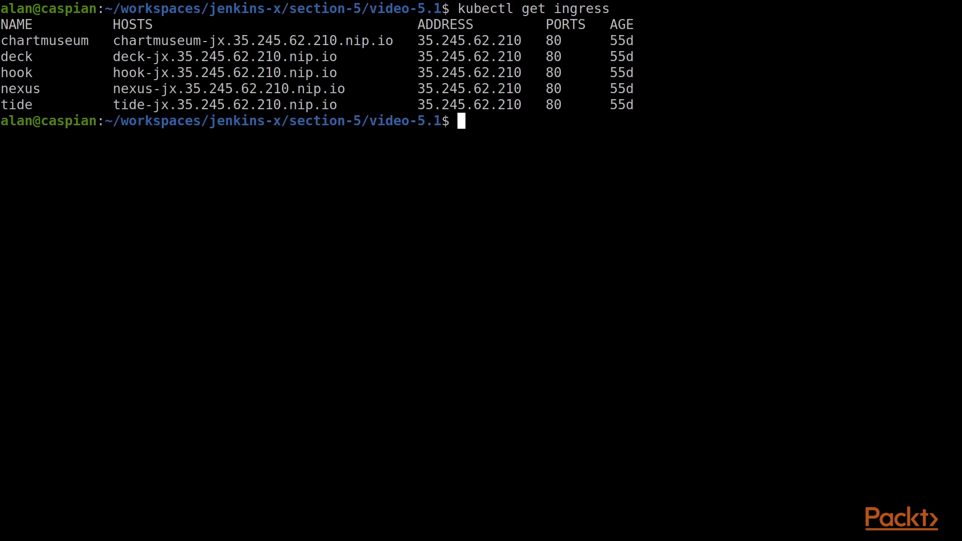
{"action": "double_click", "coordinate": [445, 24]}
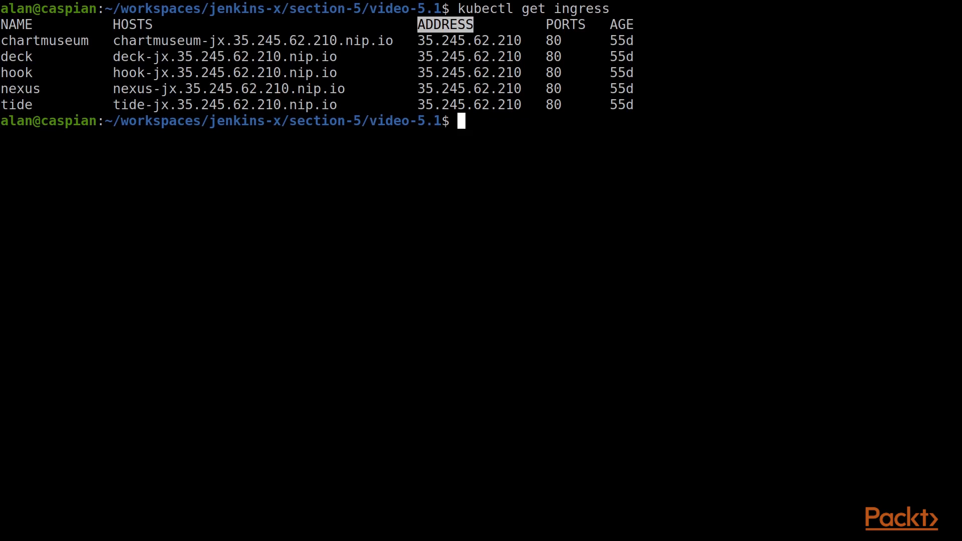
{"action": "double_click", "coordinate": [469, 40]}
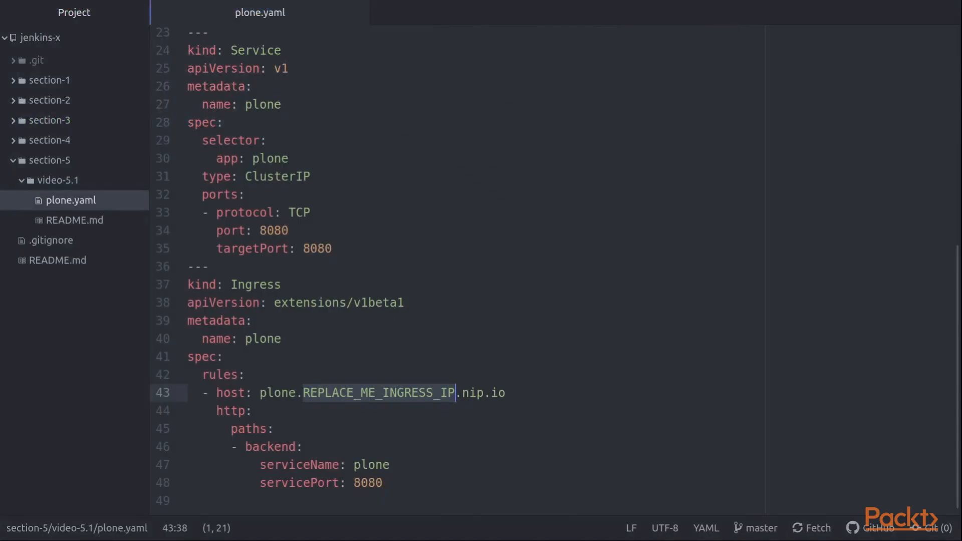
Set the Ingress host to plone.35.245.62.210.nip.io and save plone.yaml.
{"action": "type", "text": "35.245.62.210"}
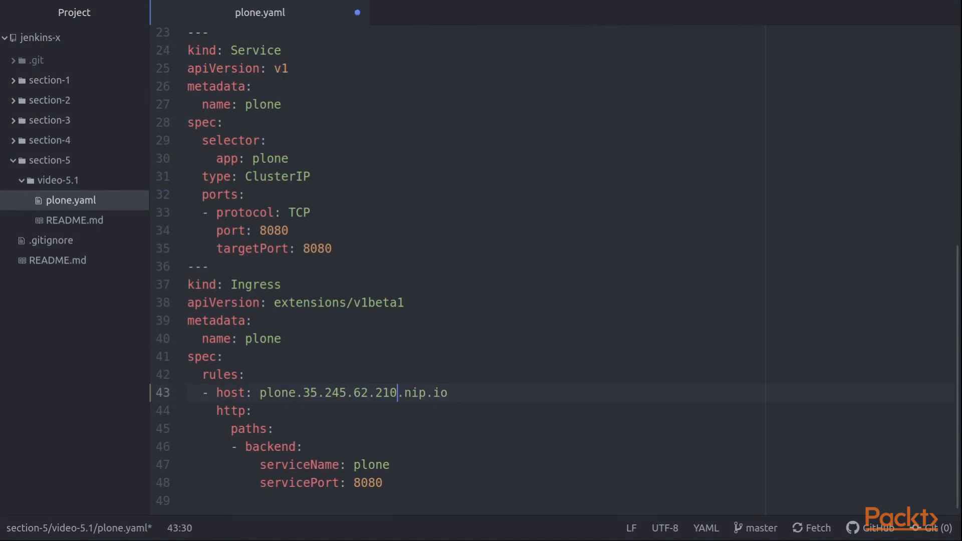
{"action": "double_click", "coordinate": [276, 393]}
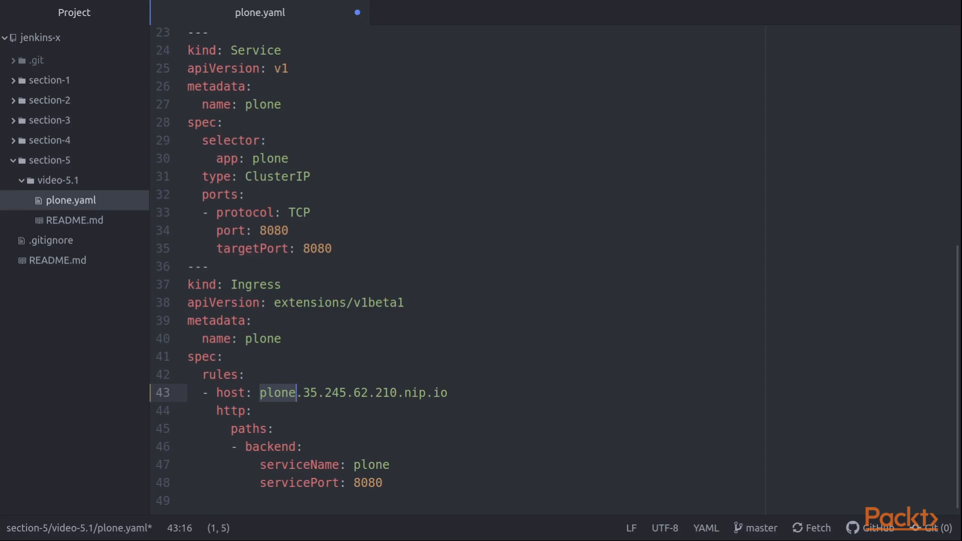
{"action": "double_click", "coordinate": [415, 393]}
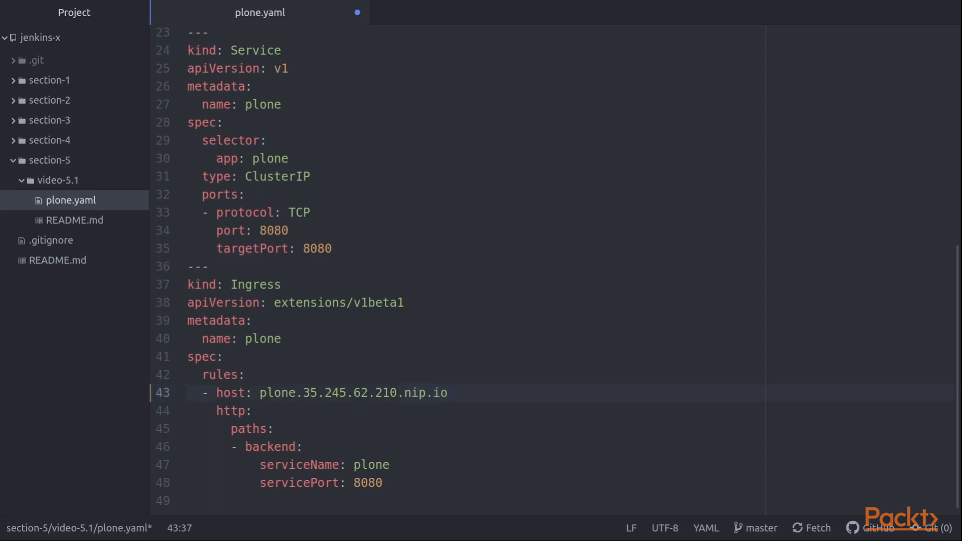
{"action": "left_click", "coordinate": [448, 393]}
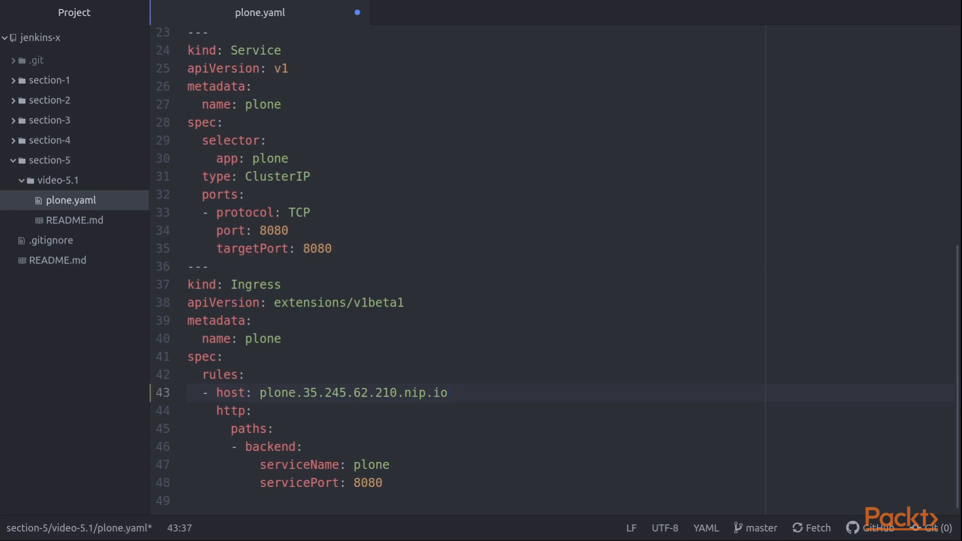
{"action": "key", "text": "ctrl+s"}
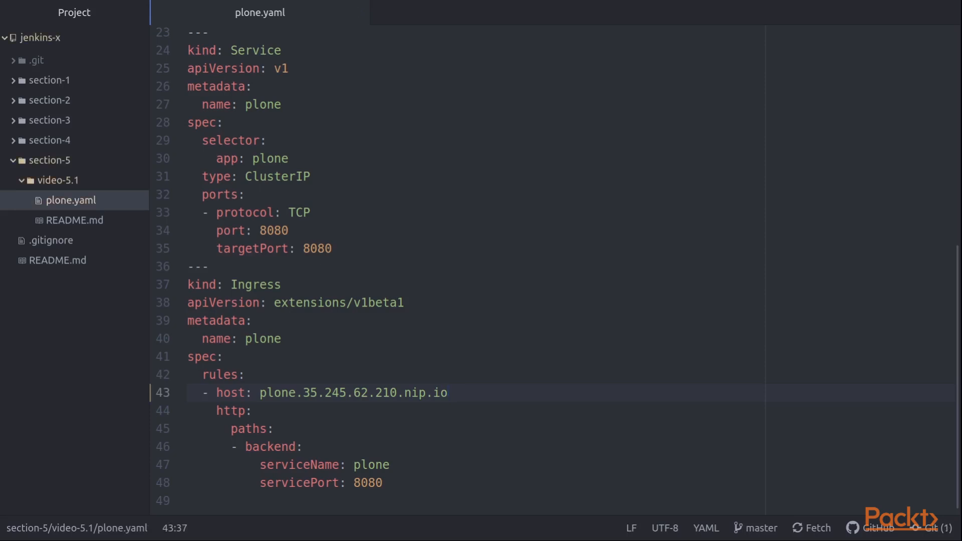
{"action": "left_click", "coordinate": [447, 393]}
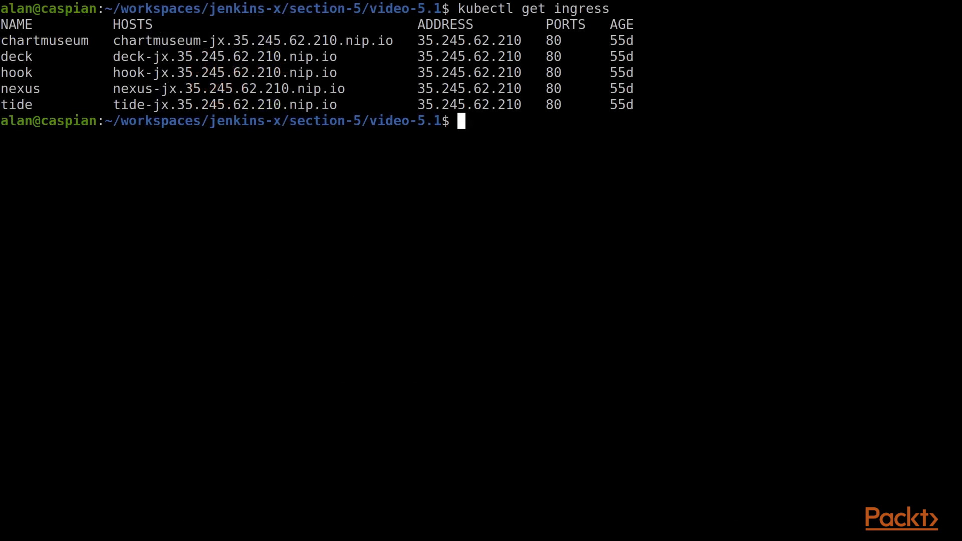
Run kubectl apply -f plone.yaml twice: resources created, then all unchanged.
{"action": "type", "text": "kubectl appl"}
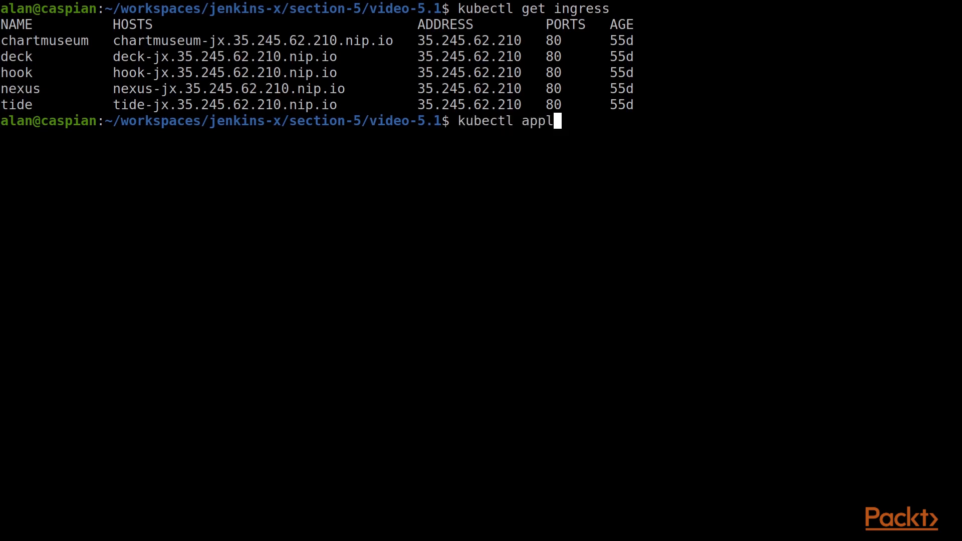
{"action": "type", "text": "y"}
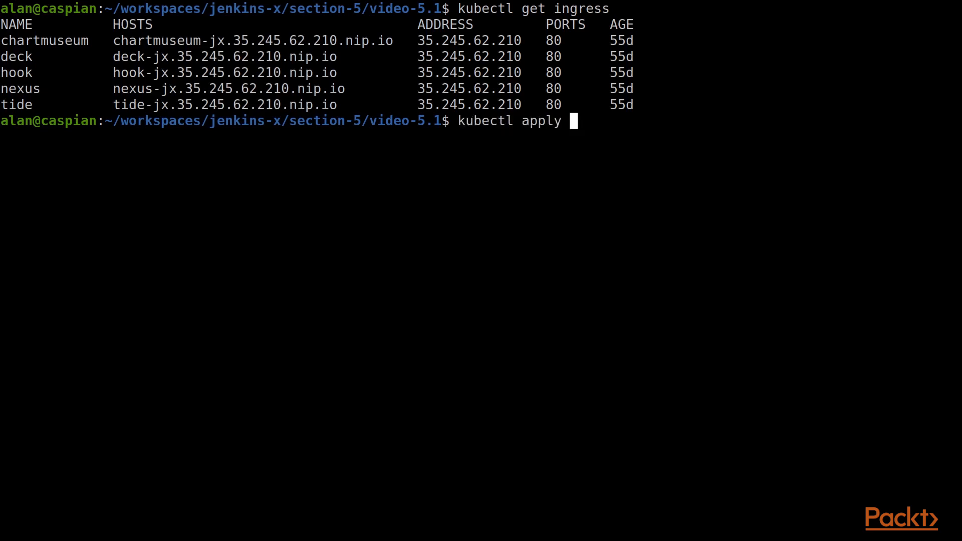
{"action": "type", "text": "-f plone.yaml"}
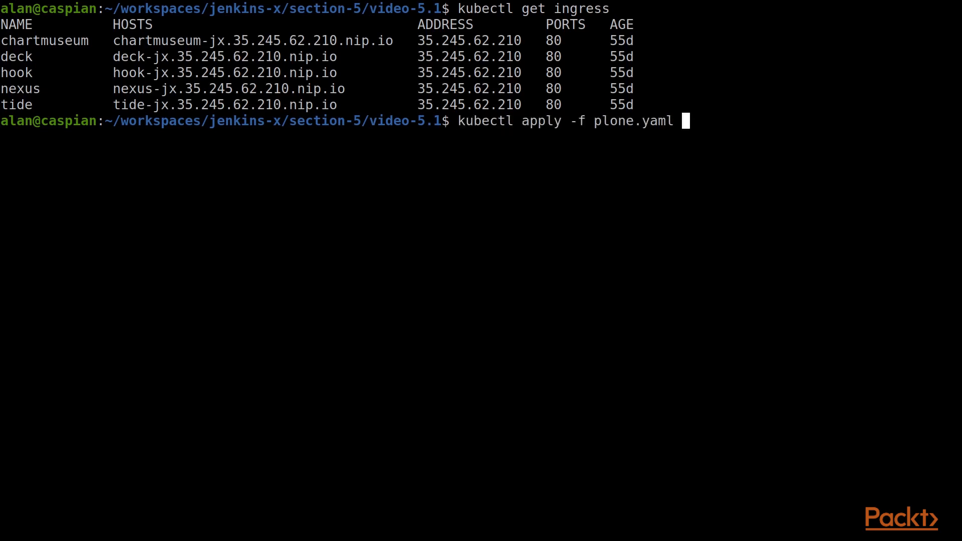
{"action": "key", "text": "Return"}
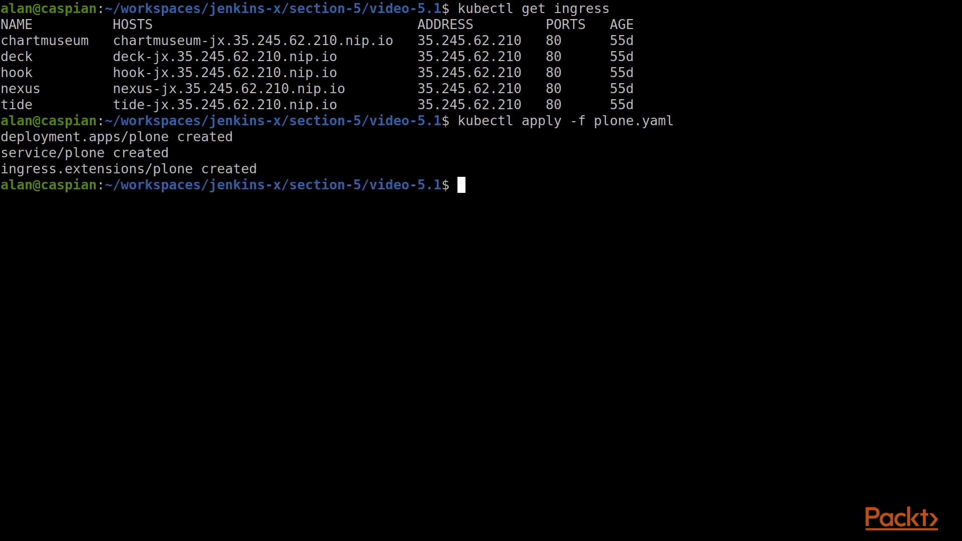
{"action": "key", "text": "Return"}
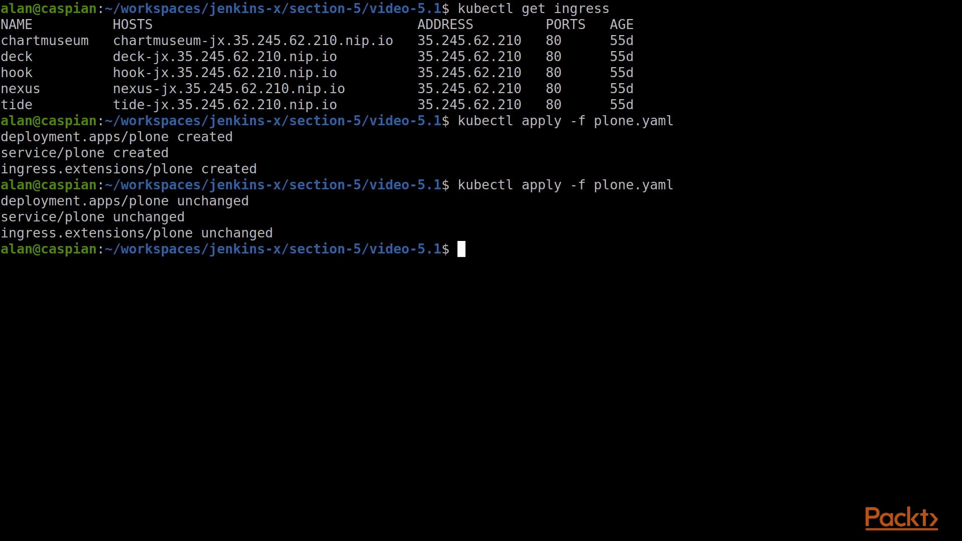
List ingresses again, now showing plone at plone.35.245.62.210.nip.io.
{"action": "type", "text": "kubectl get ingress"}
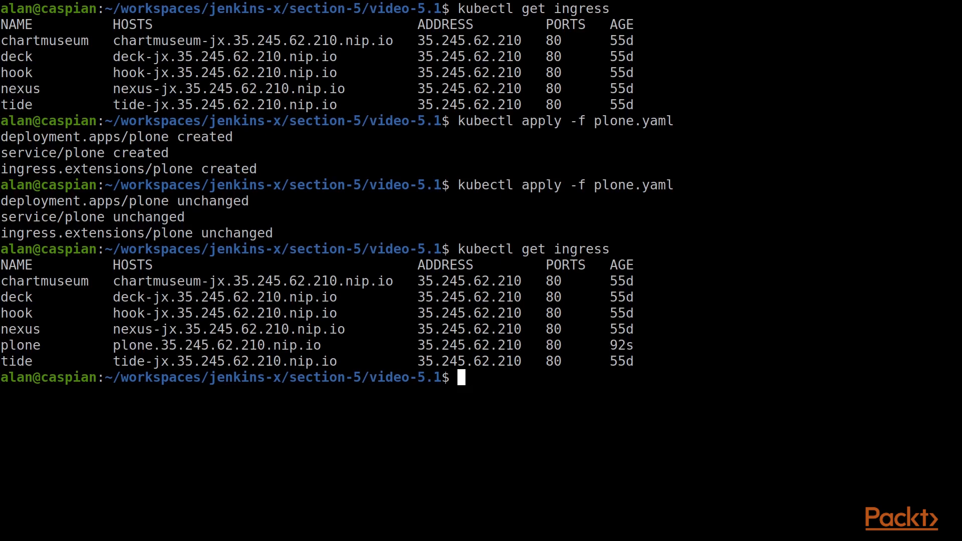
{"action": "type", "text": "curl http://"}
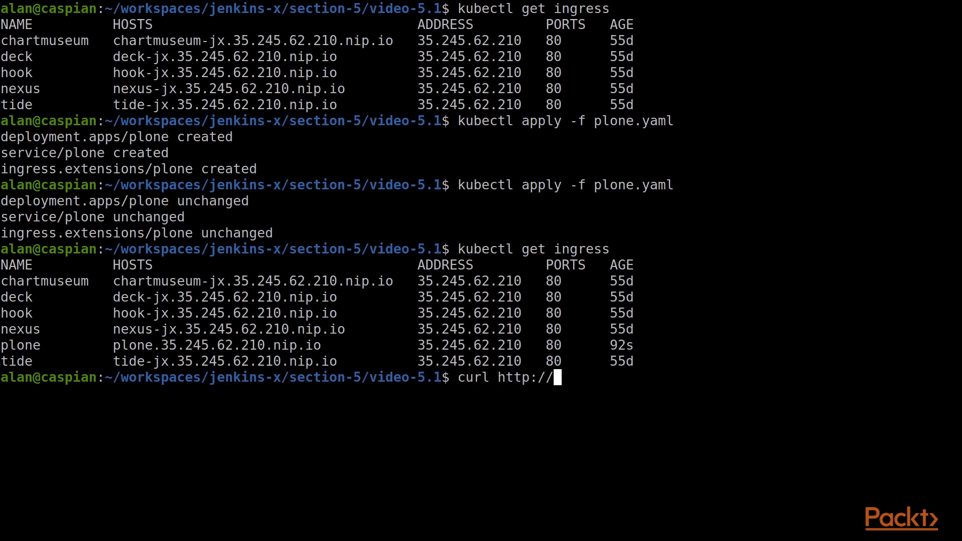
{"action": "key", "text": "Return"}
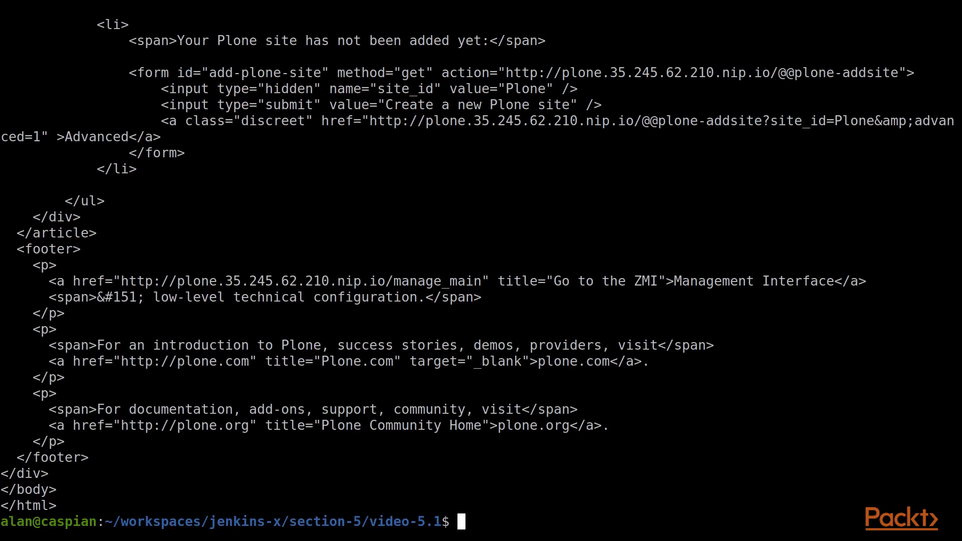